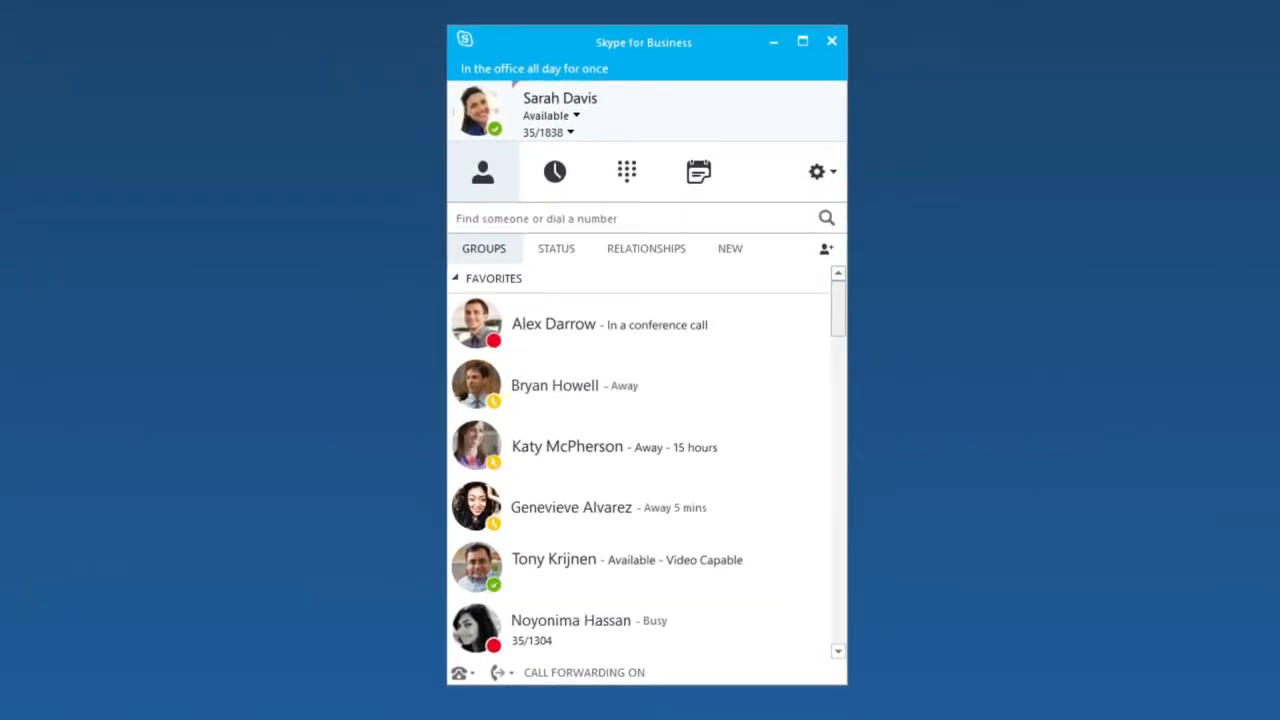
click(618, 560)
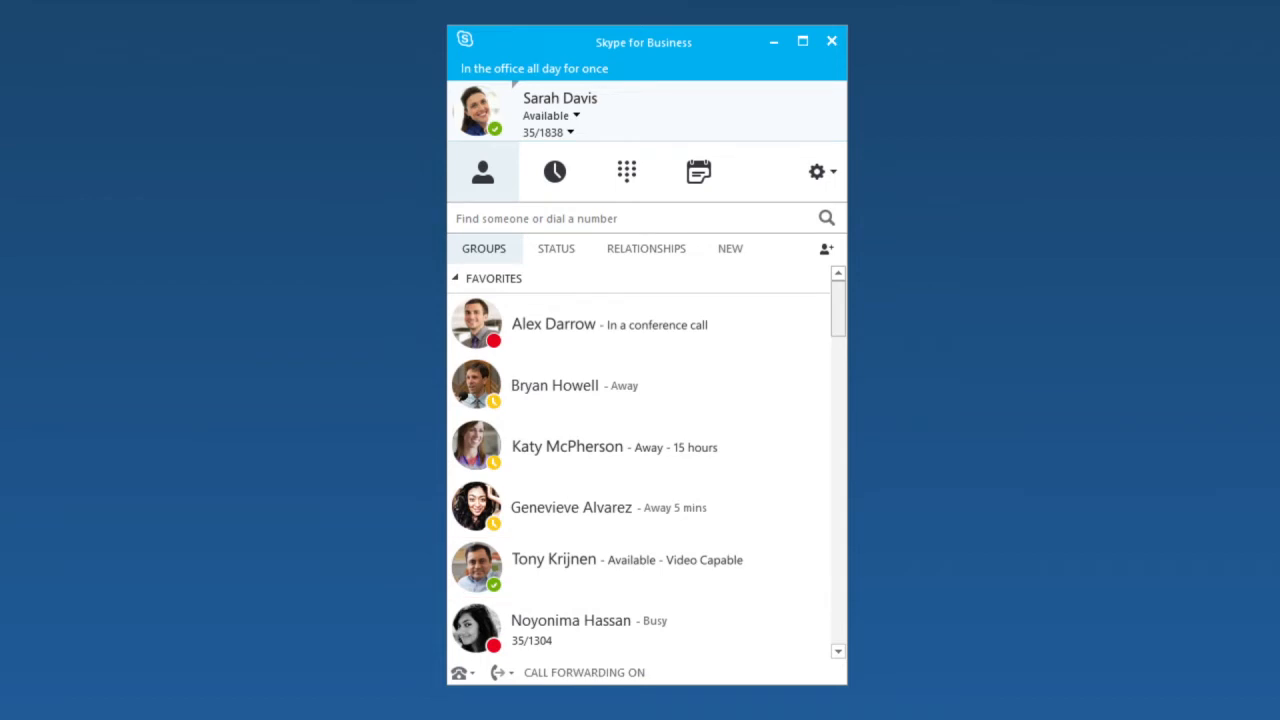
mouse_move(478, 564)
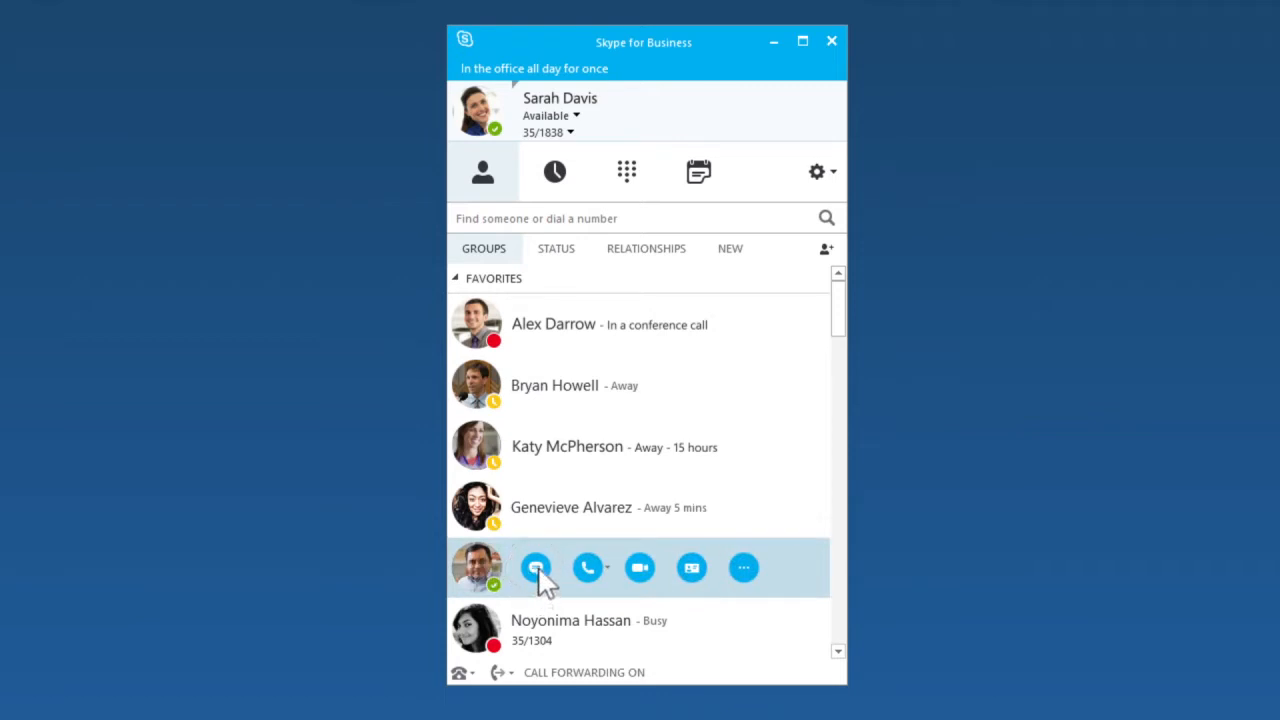
click(536, 568)
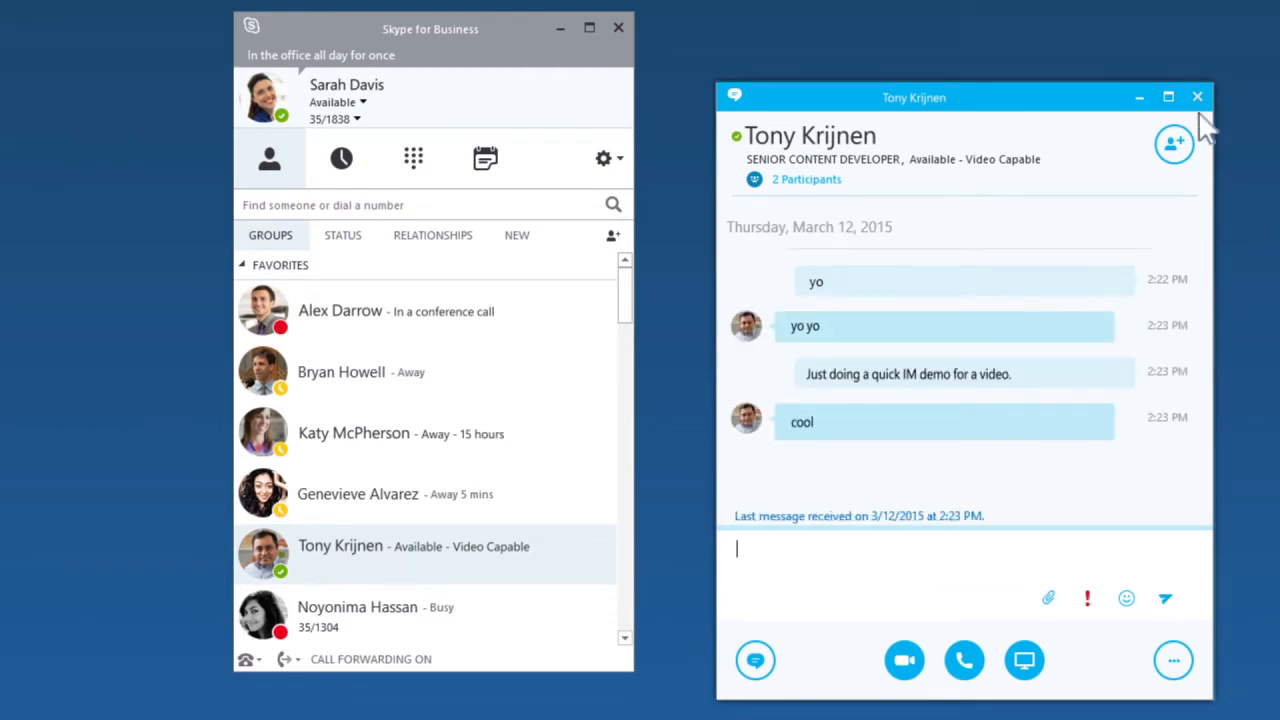
click(1196, 96)
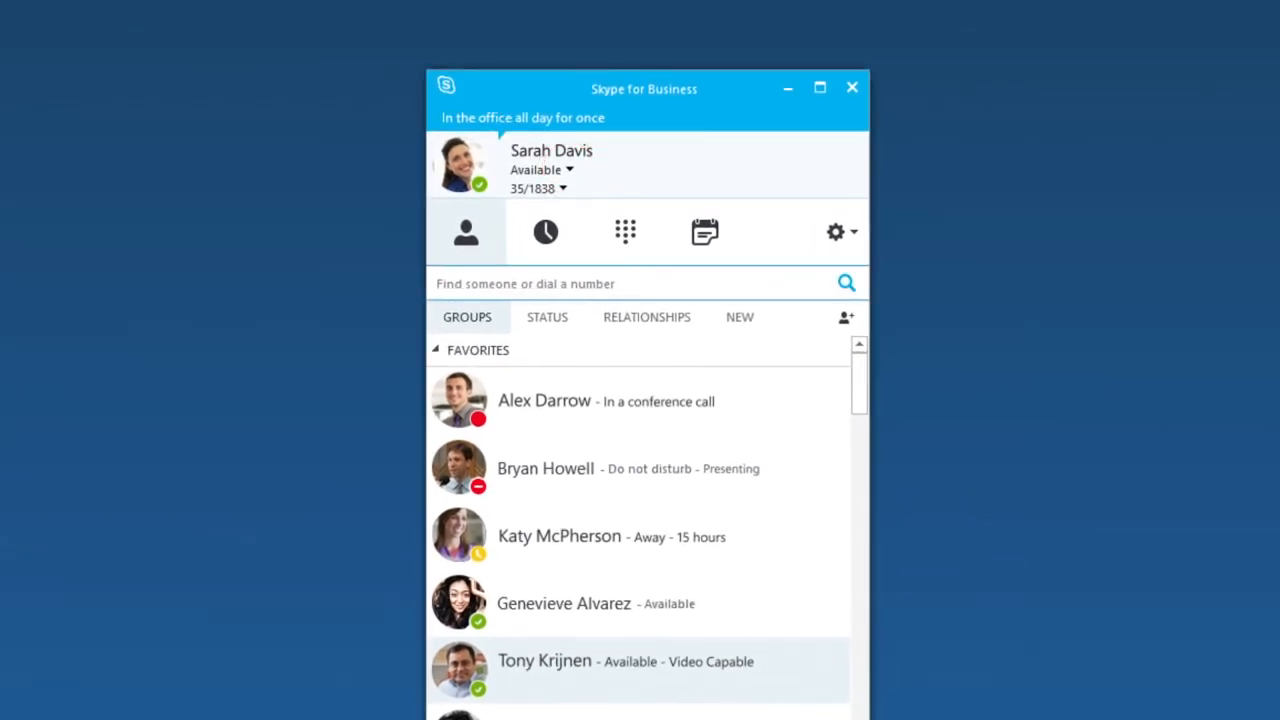
Change Sarah Davis's own presence status to Do Not Disturb
click(570, 168)
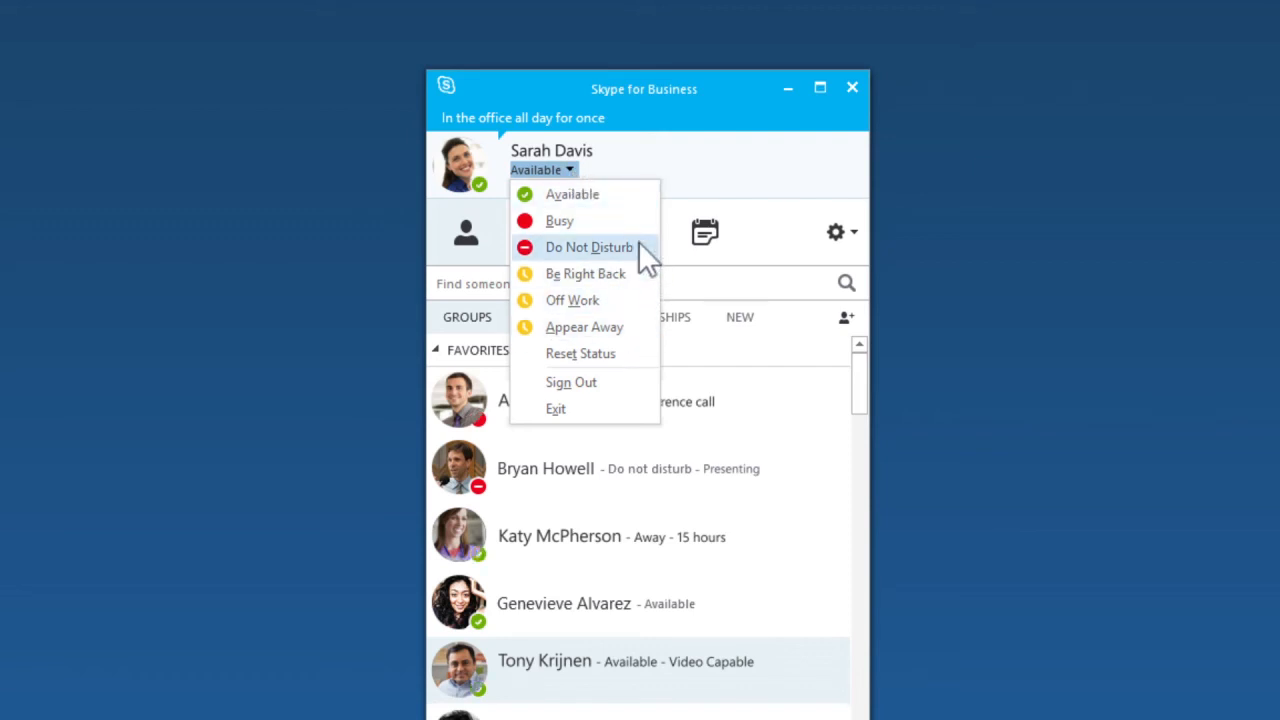
click(588, 248)
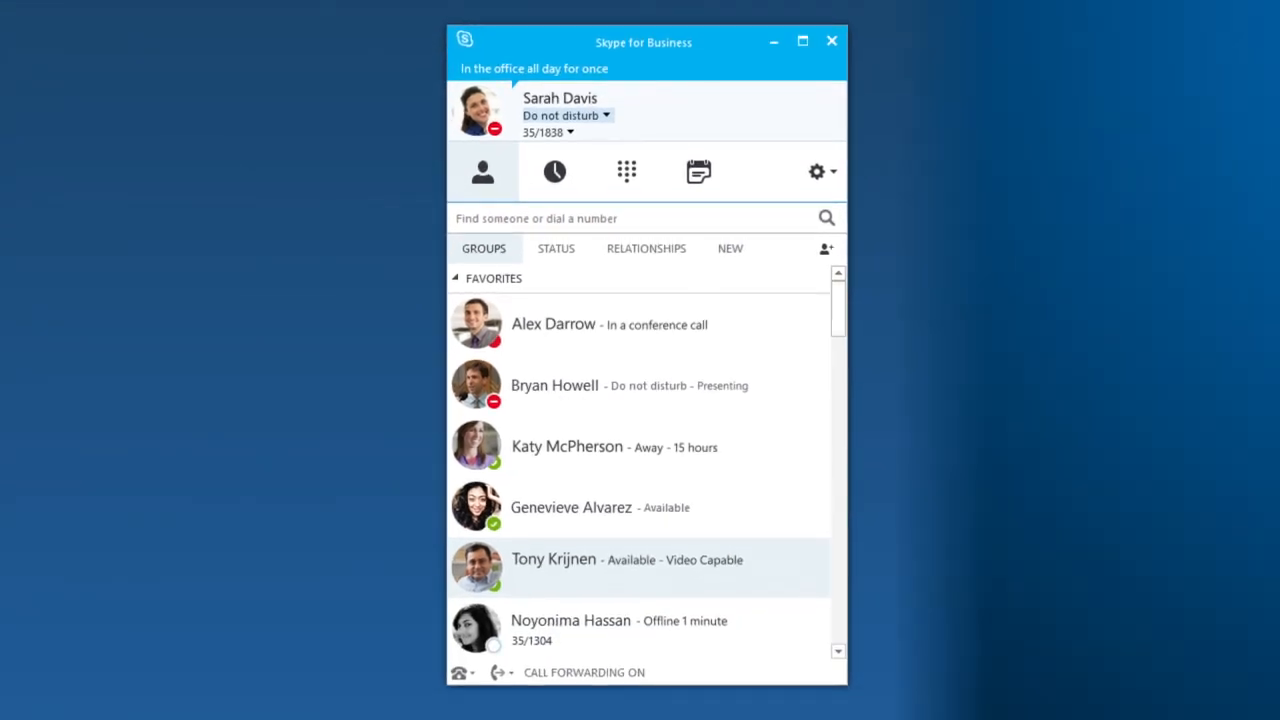